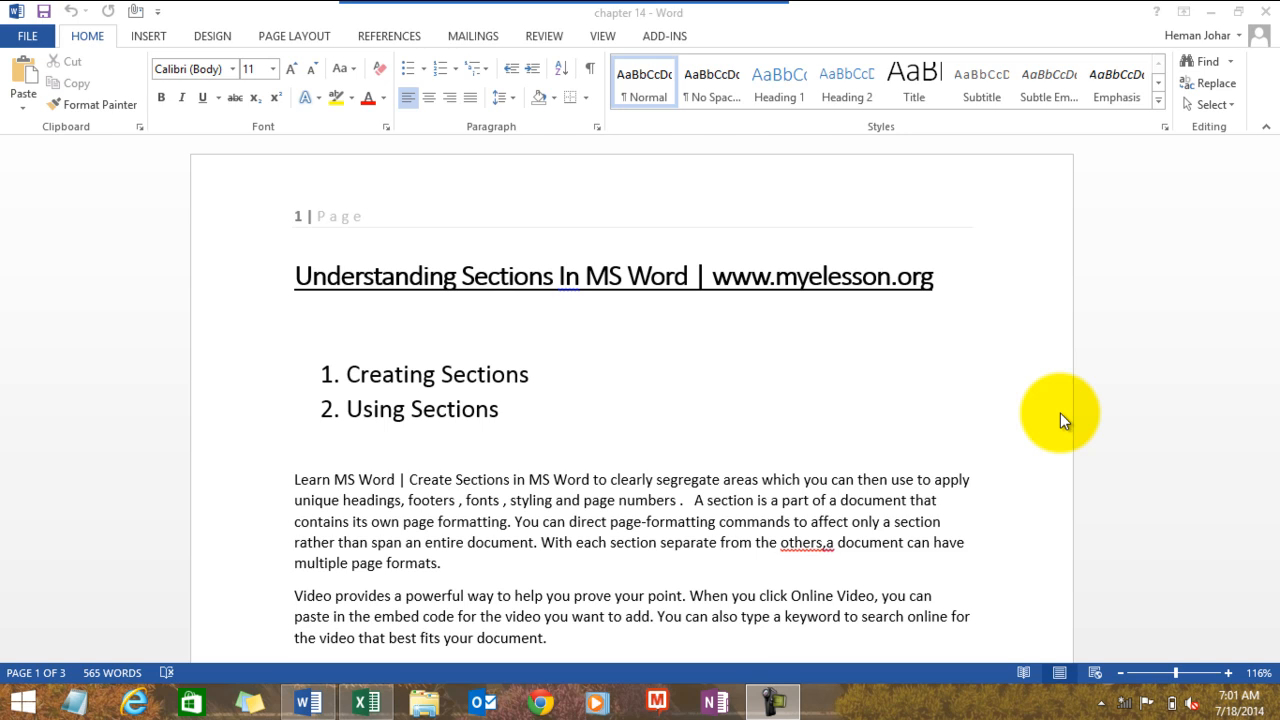
pyautogui.moveTo(628, 382)
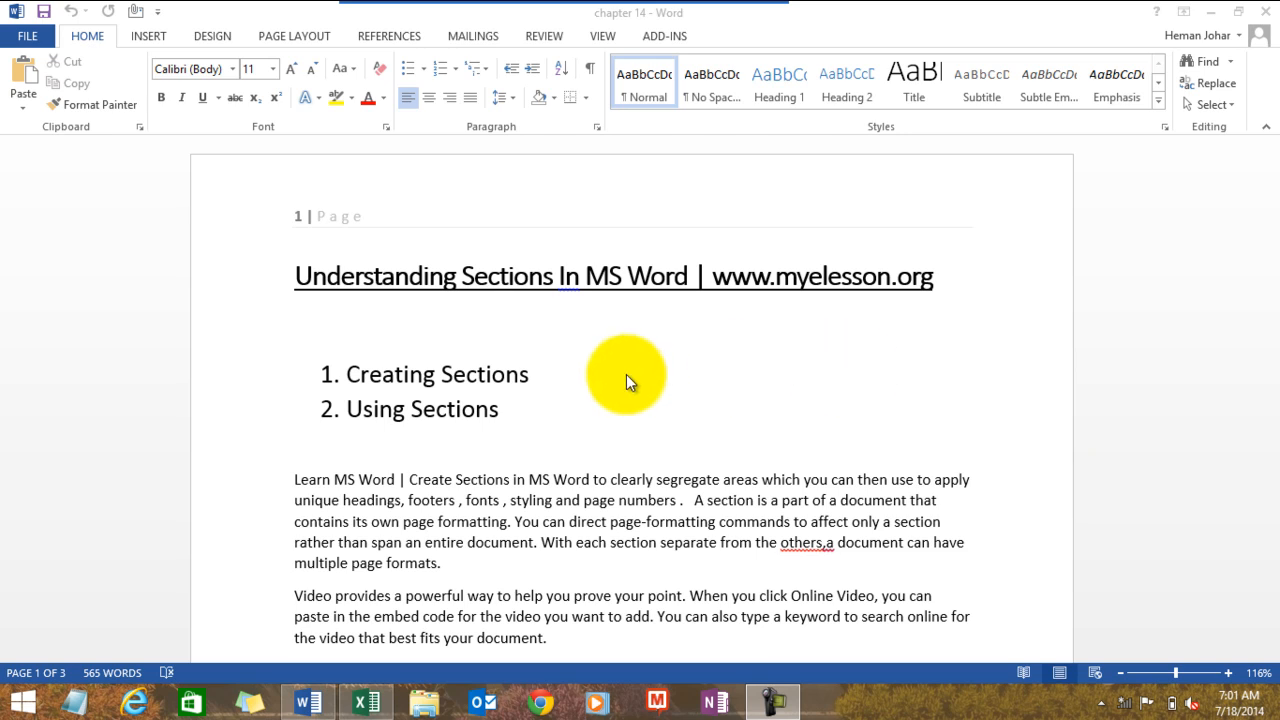
pyautogui.moveTo(308, 230)
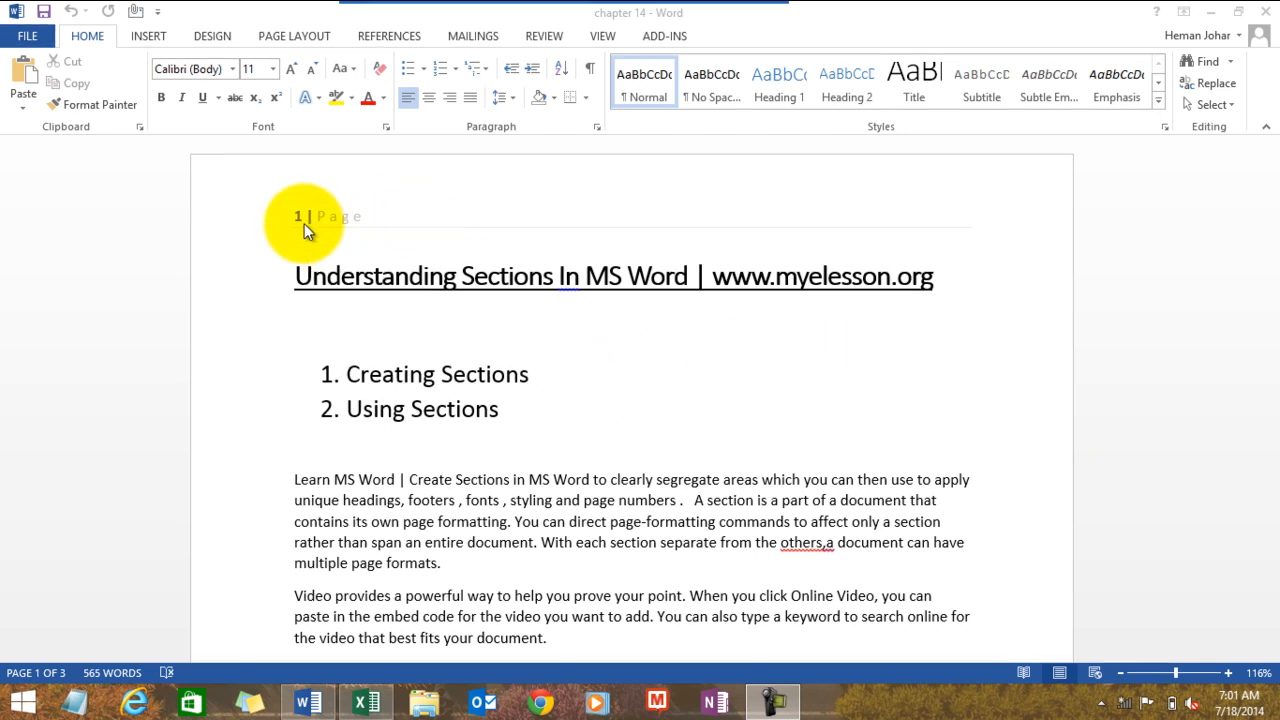
# Remove the '1 | Page' page numbers from the document headers.
pyautogui.scroll(-3)
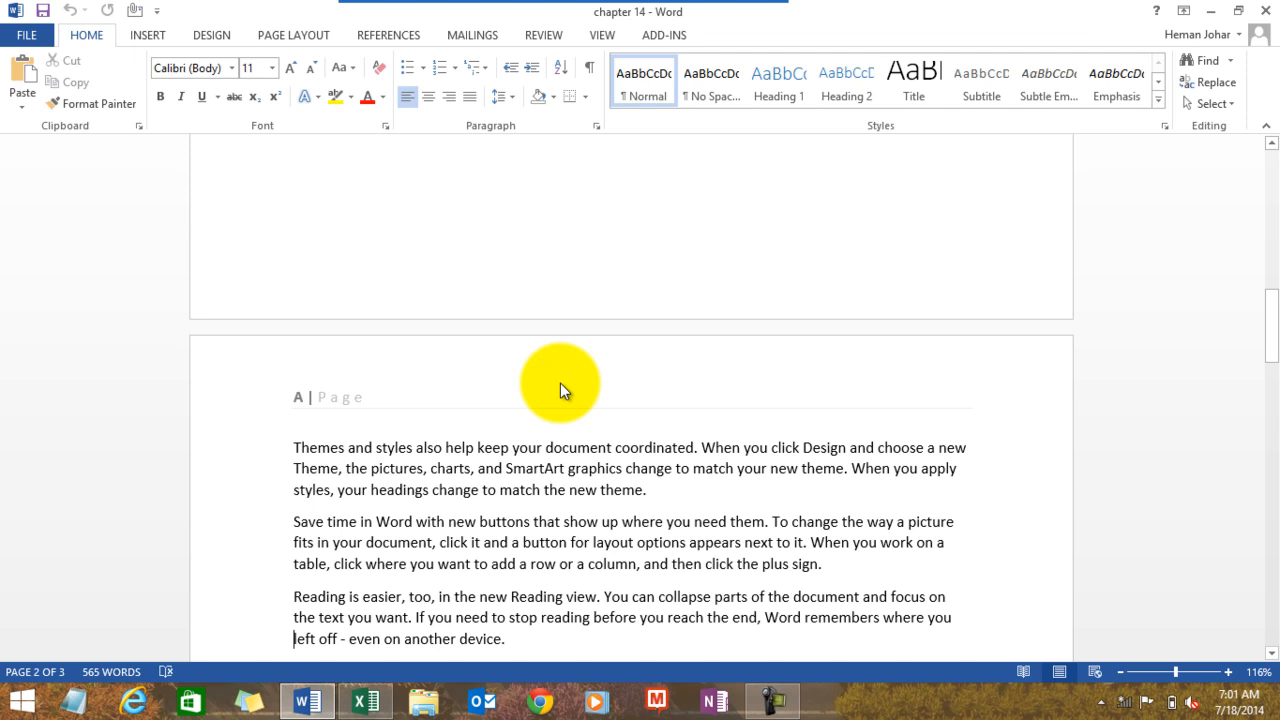
pyautogui.moveTo(290, 410)
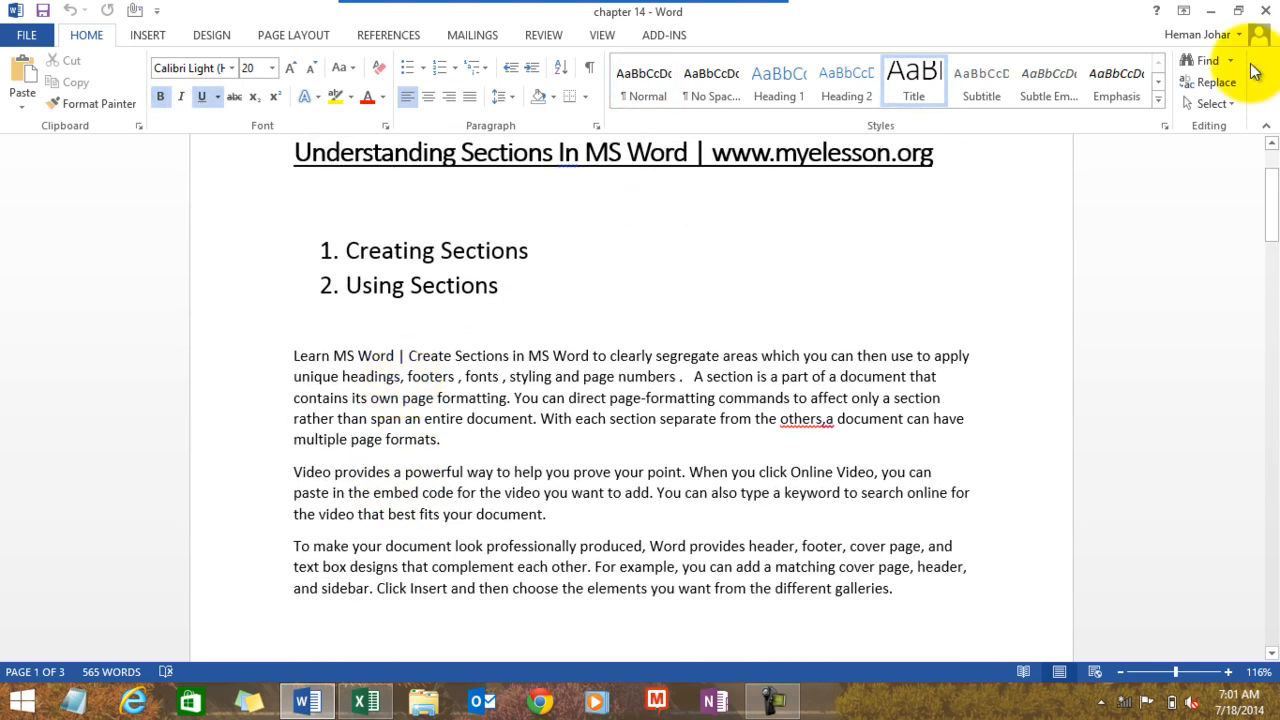
pyautogui.scroll(-3)
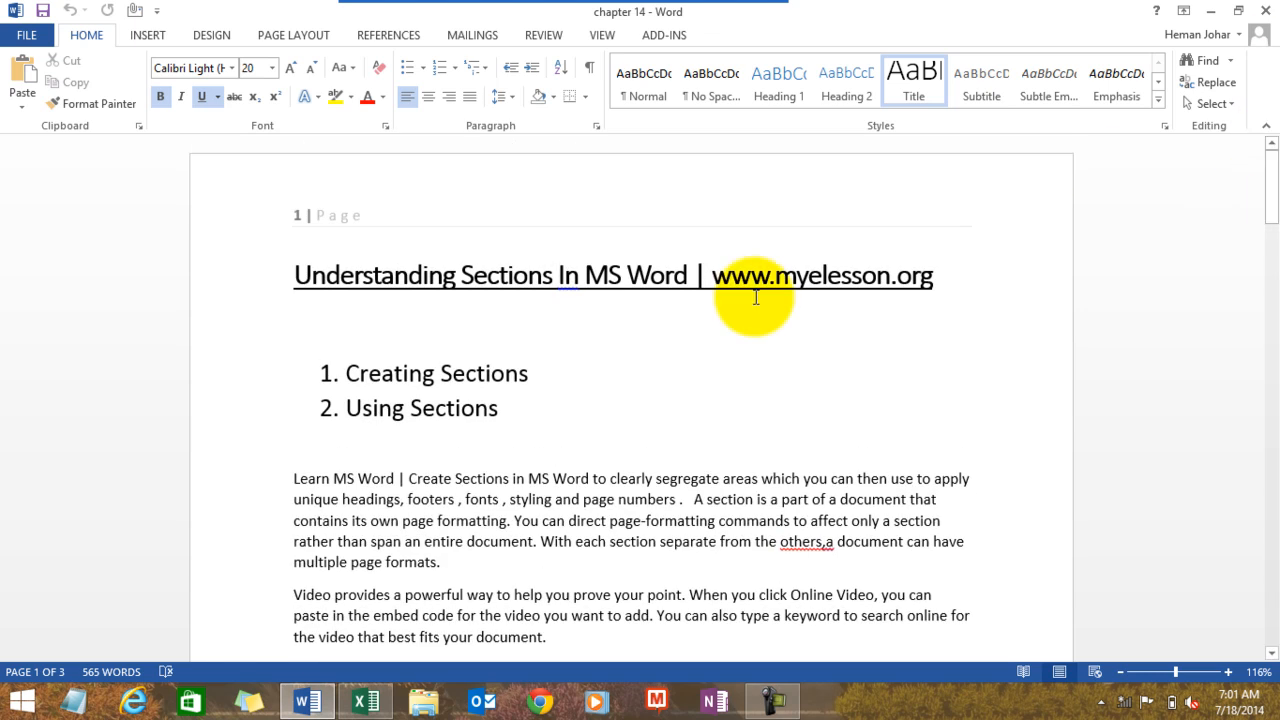
pyautogui.moveTo(293, 214)
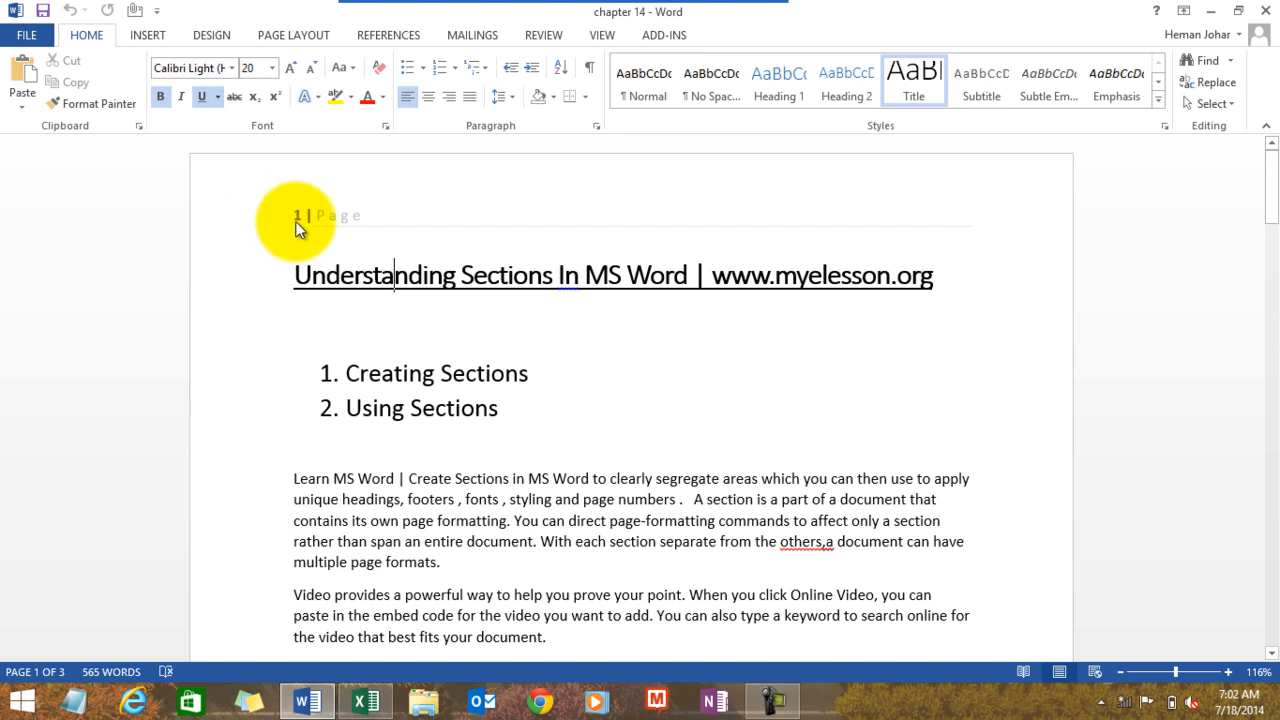
pyautogui.moveTo(365, 698)
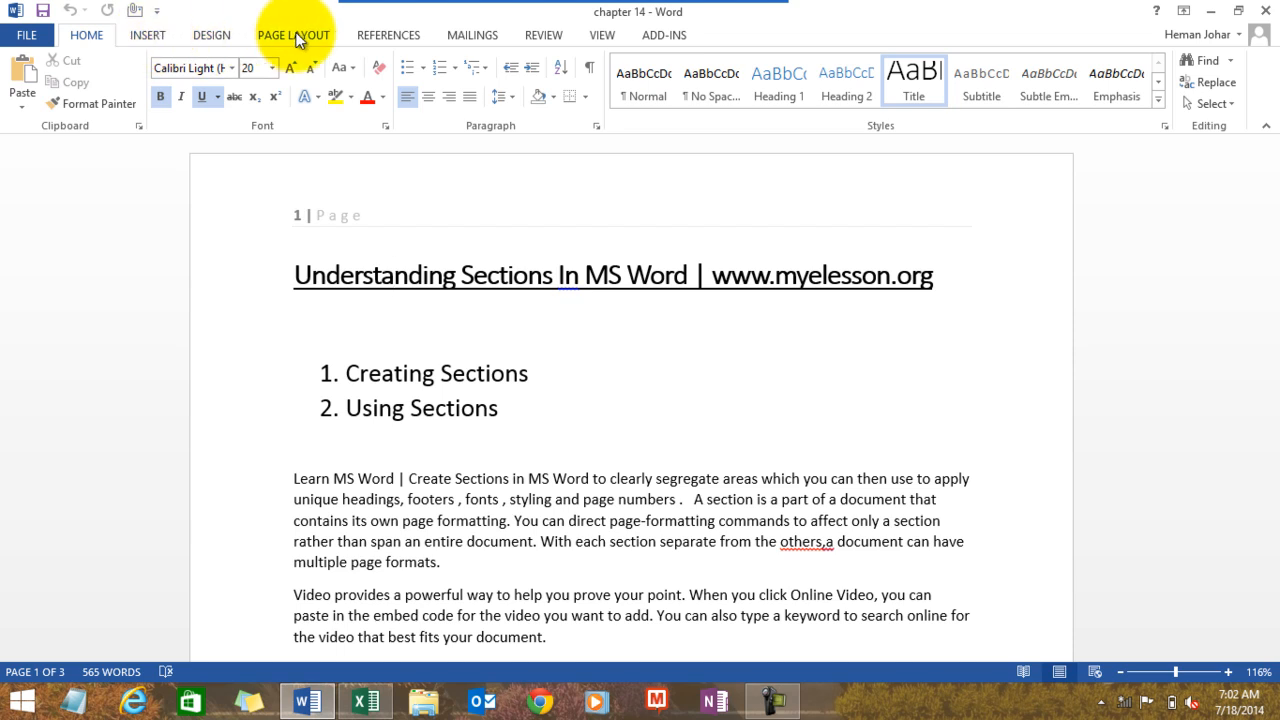
pyautogui.click(293, 34)
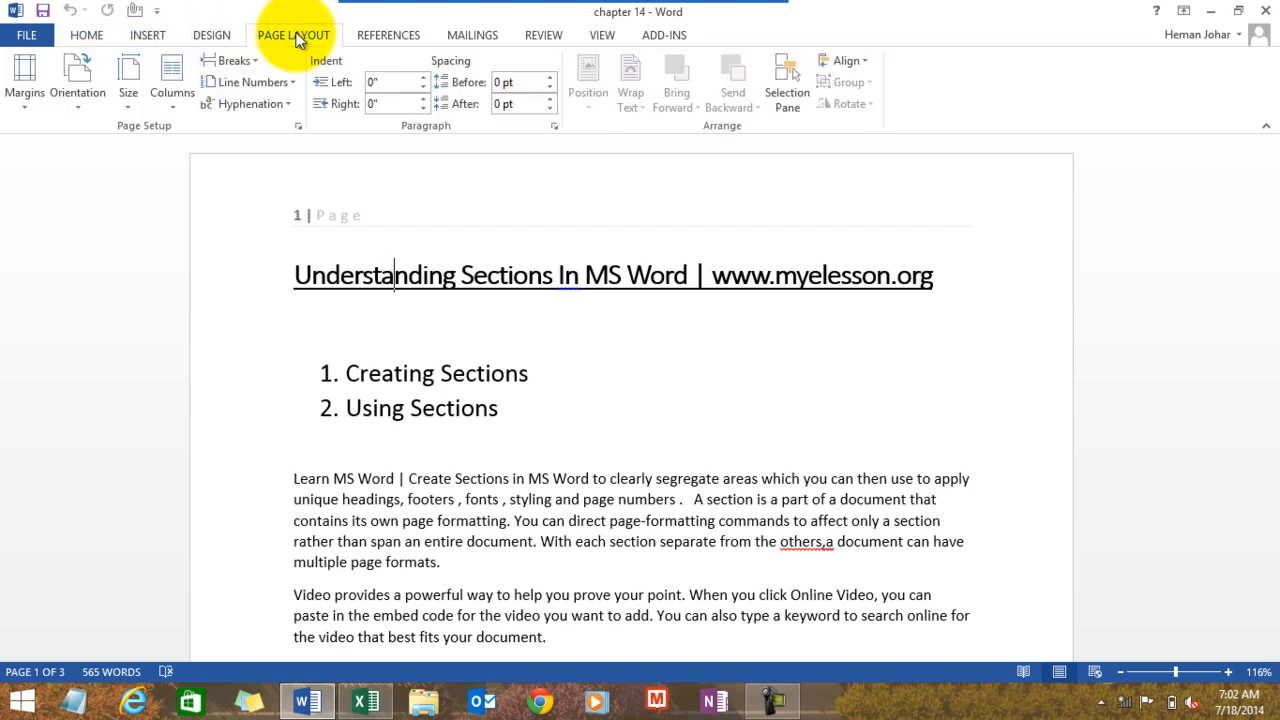
pyautogui.click(86, 34)
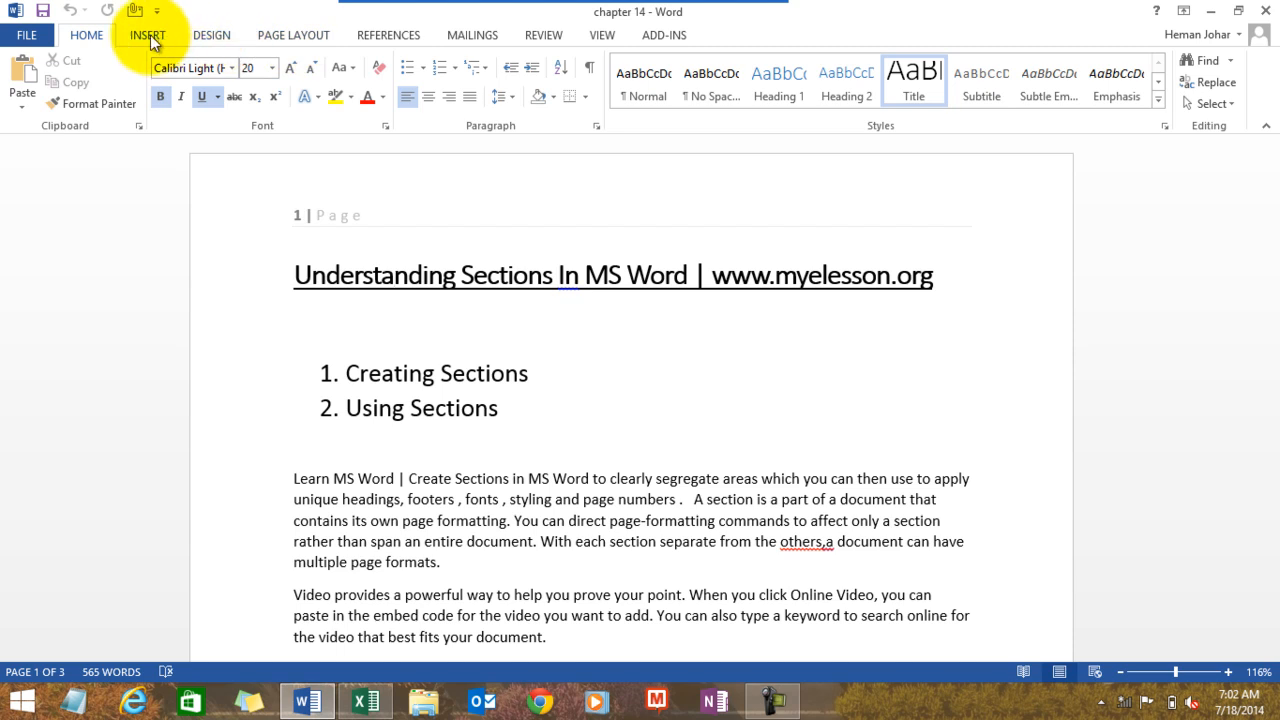
pyautogui.click(147, 34)
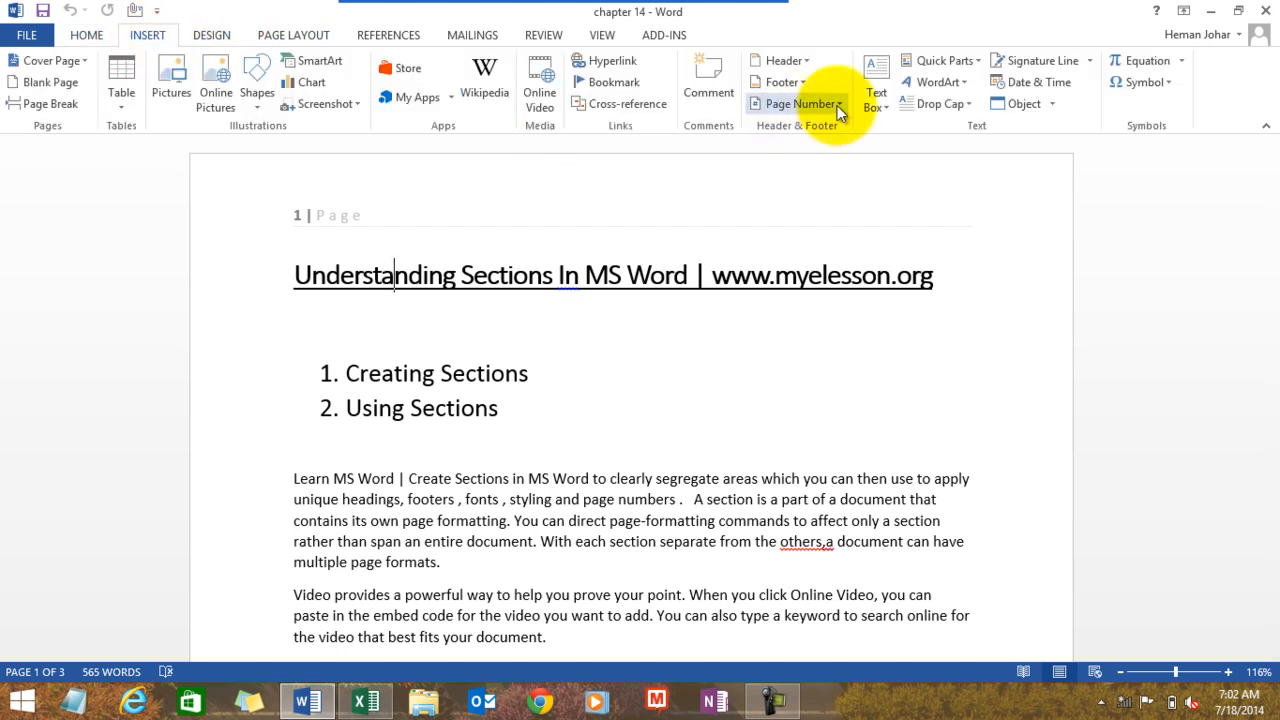
pyautogui.click(799, 103)
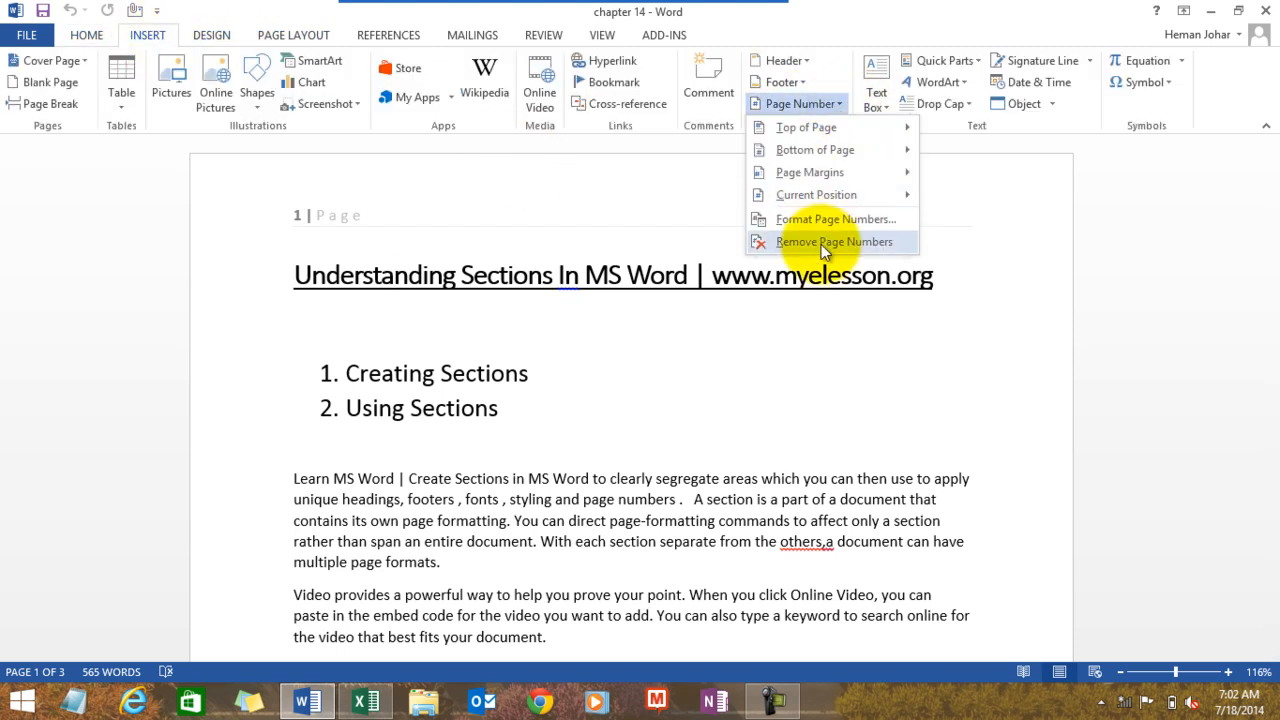
pyautogui.click(834, 241)
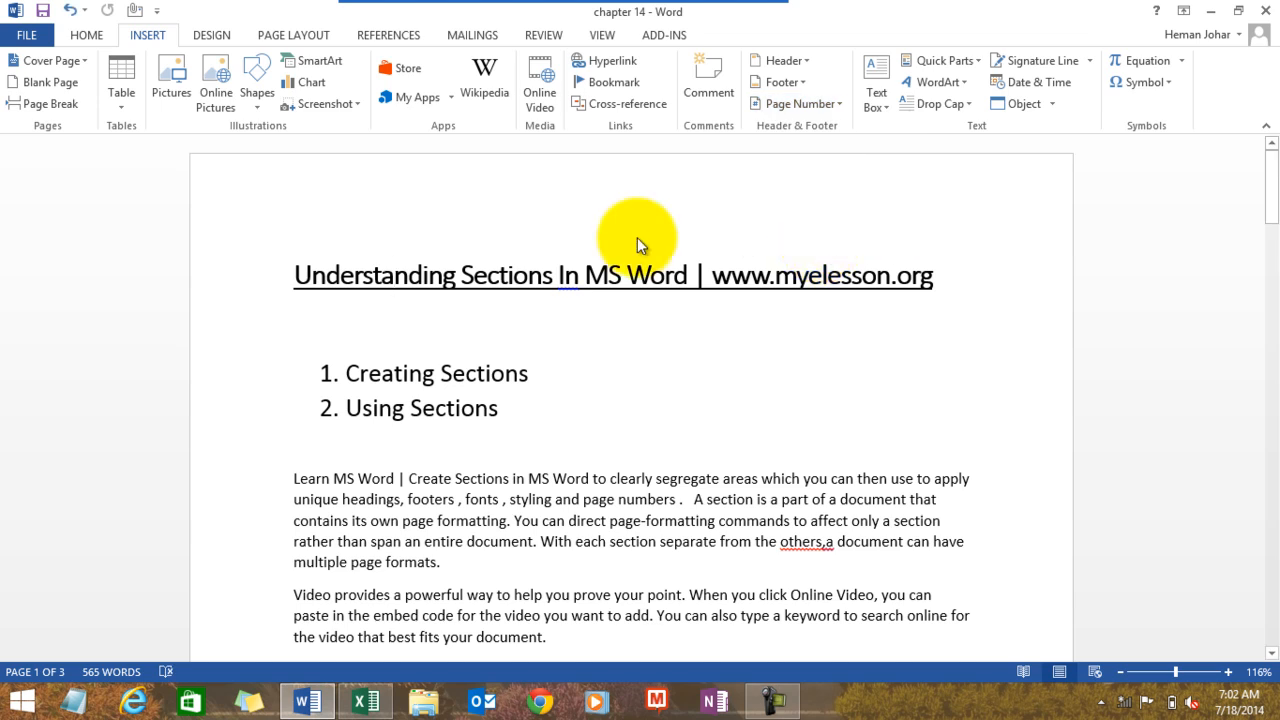
pyautogui.click(293, 34)
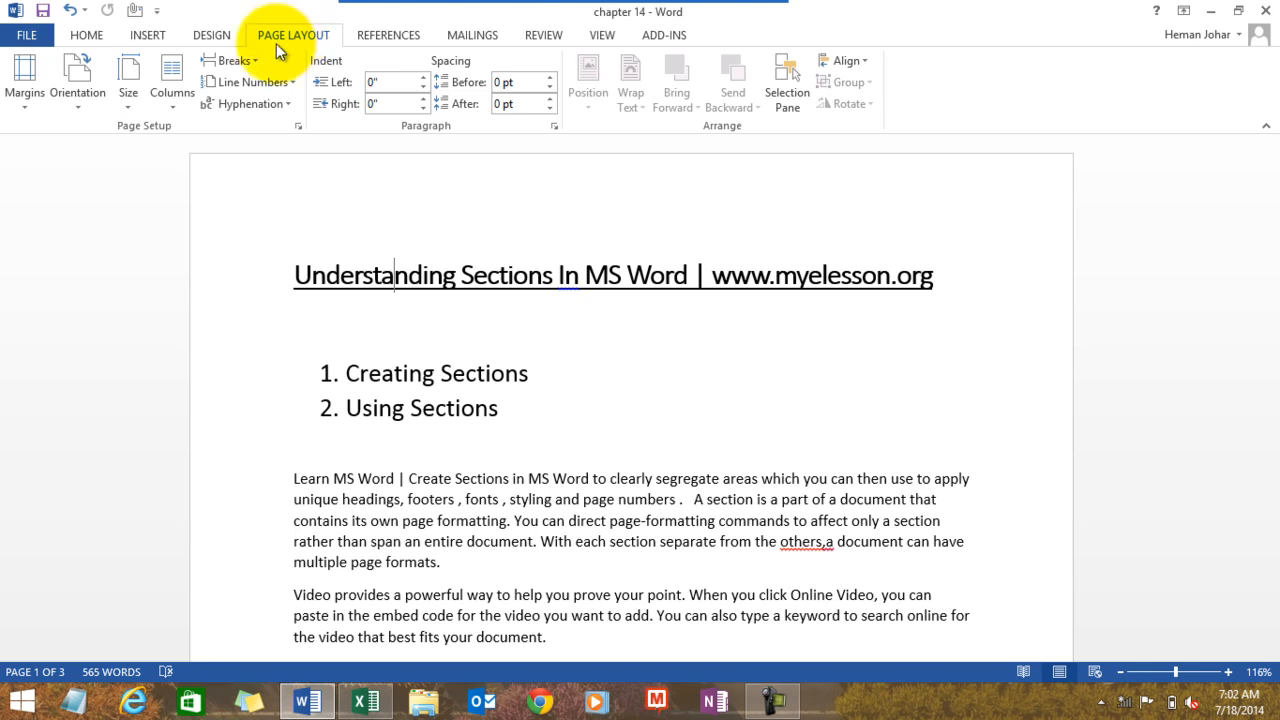
# Place the cursor before 'To make your document look professionally produced'.
pyautogui.click(234, 60)
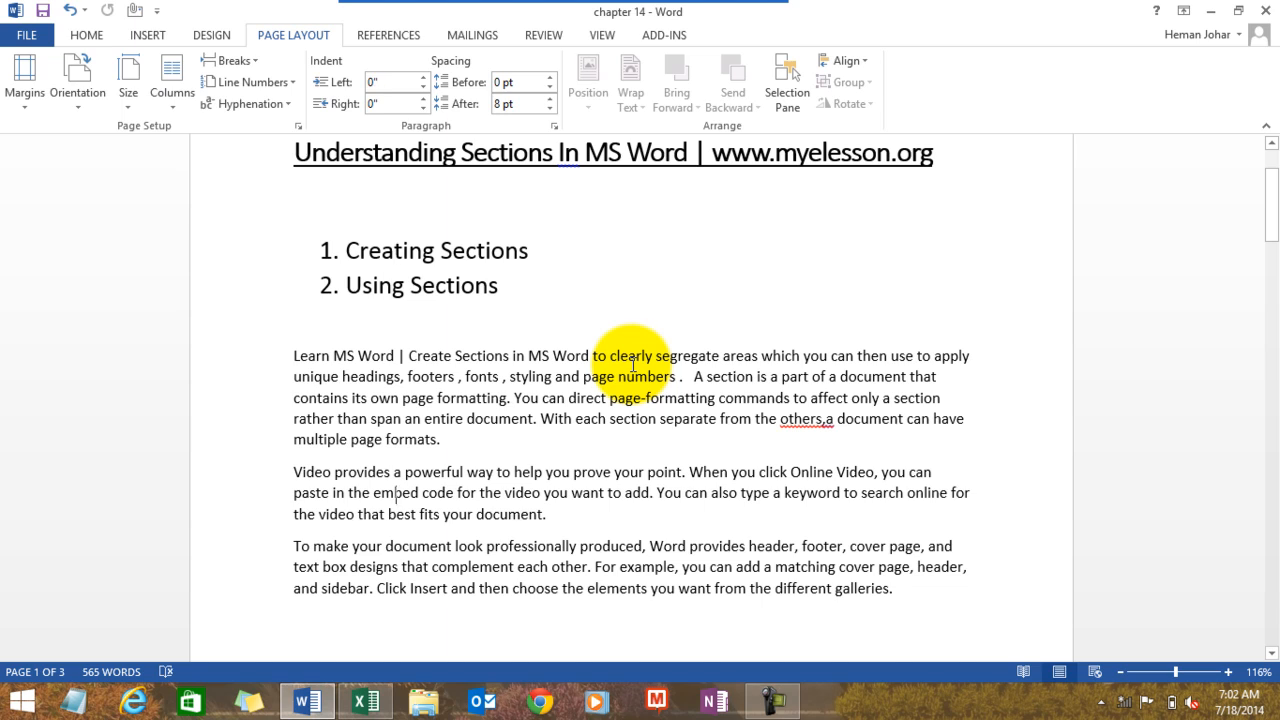
pyautogui.scroll(-3)
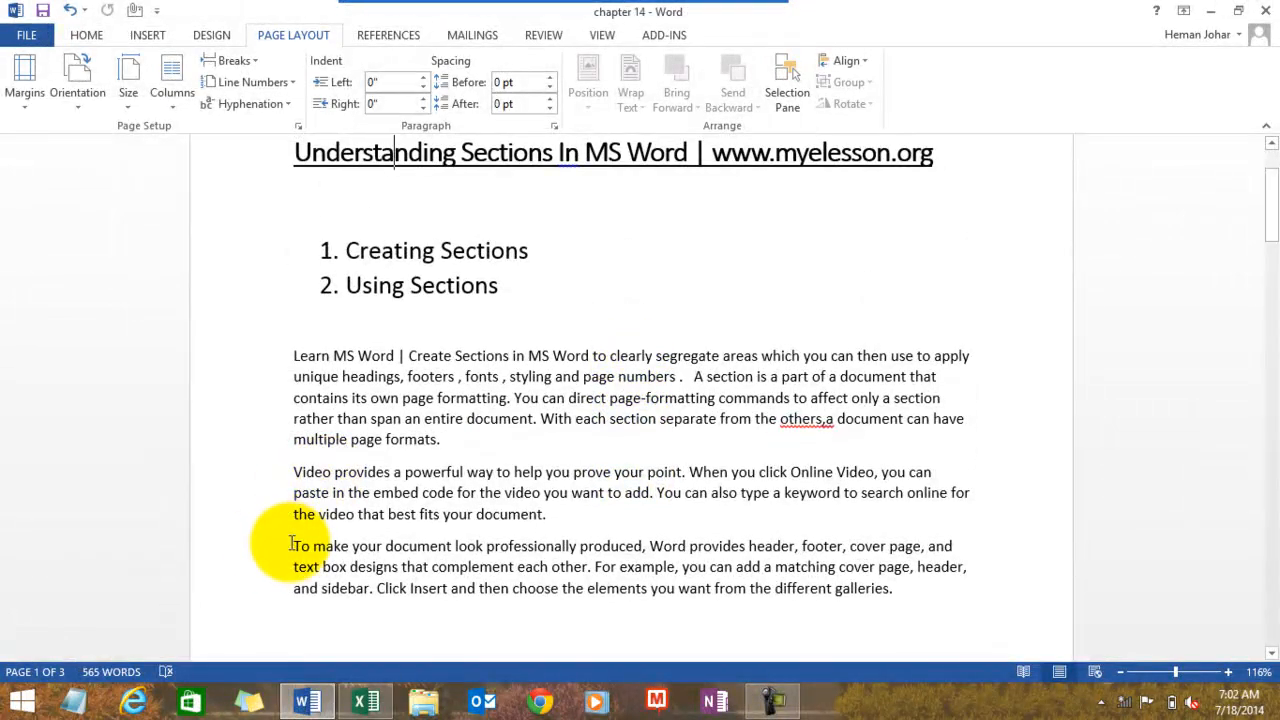
pyautogui.click(547, 103)
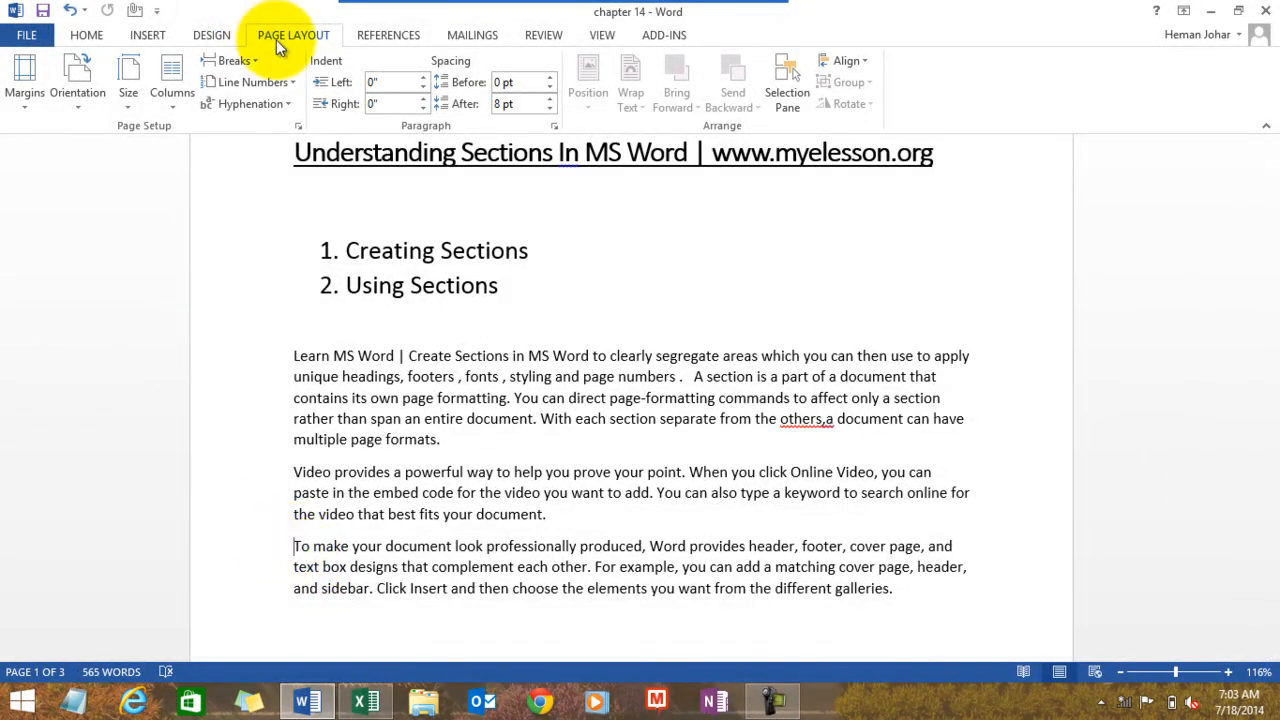
# Insert a Next Page section break before the 'To make your document' paragraph.
pyautogui.click(234, 60)
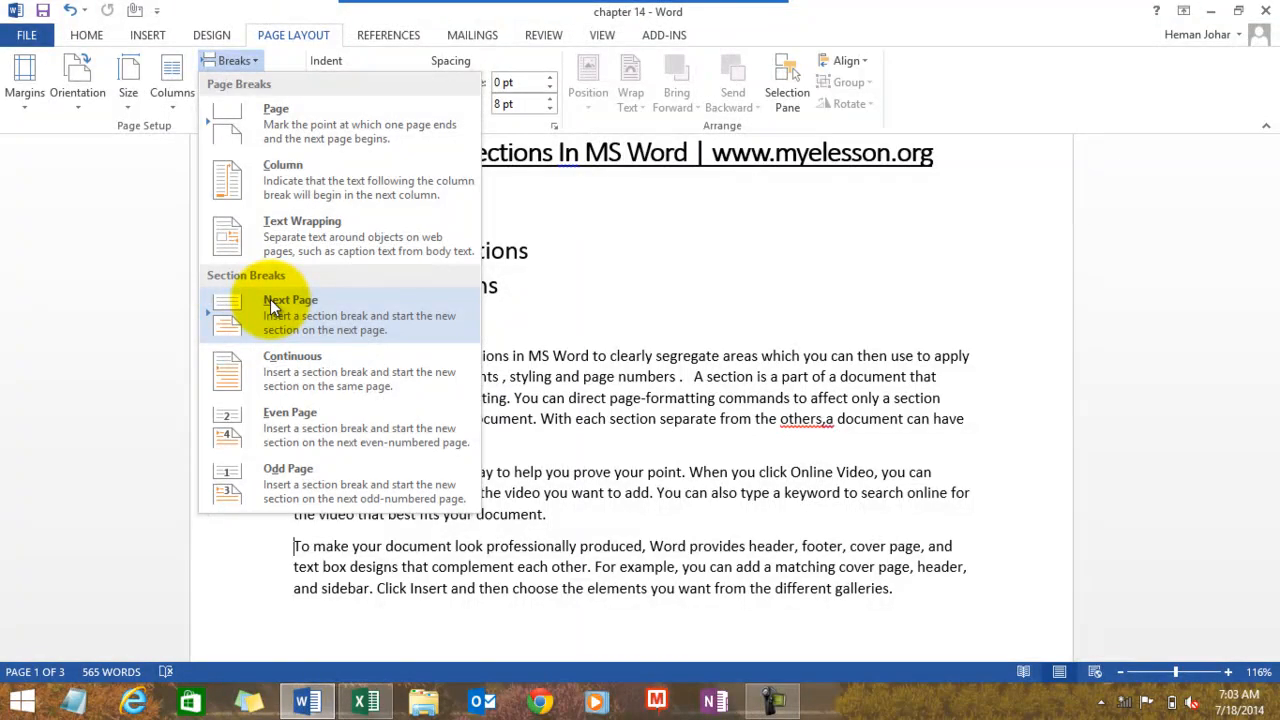
pyautogui.moveTo(330, 310)
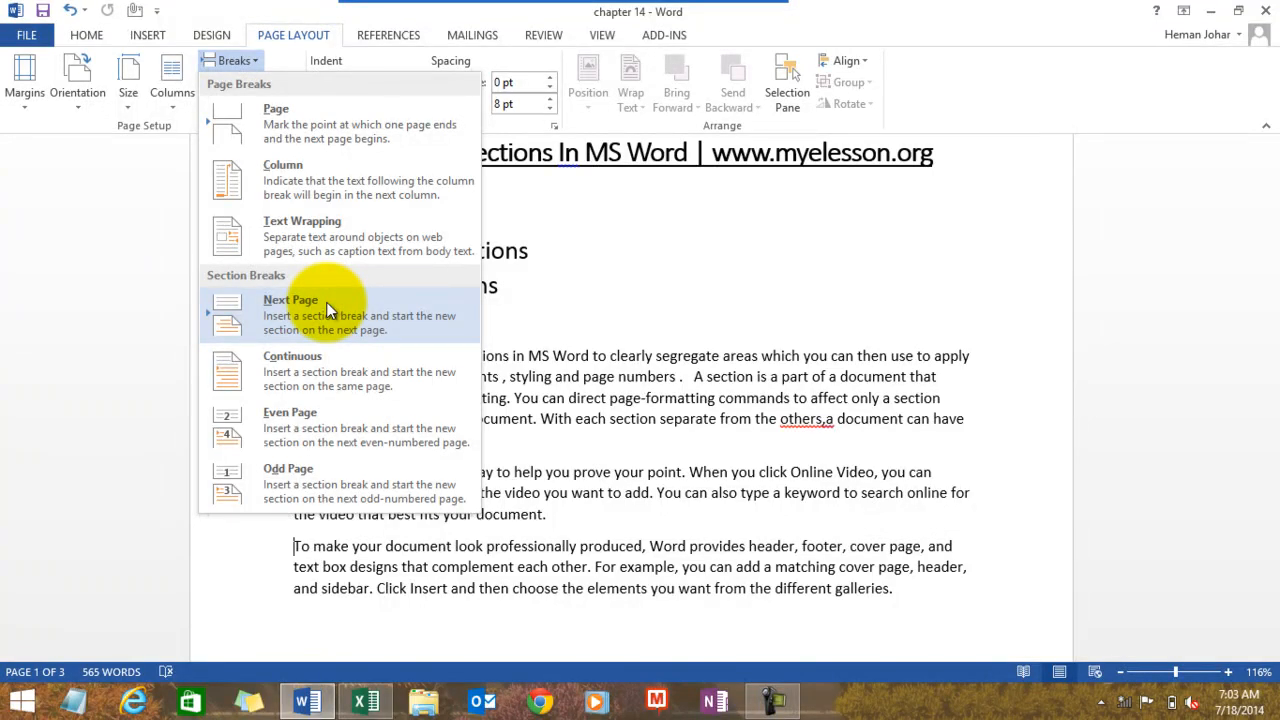
pyautogui.moveTo(315, 363)
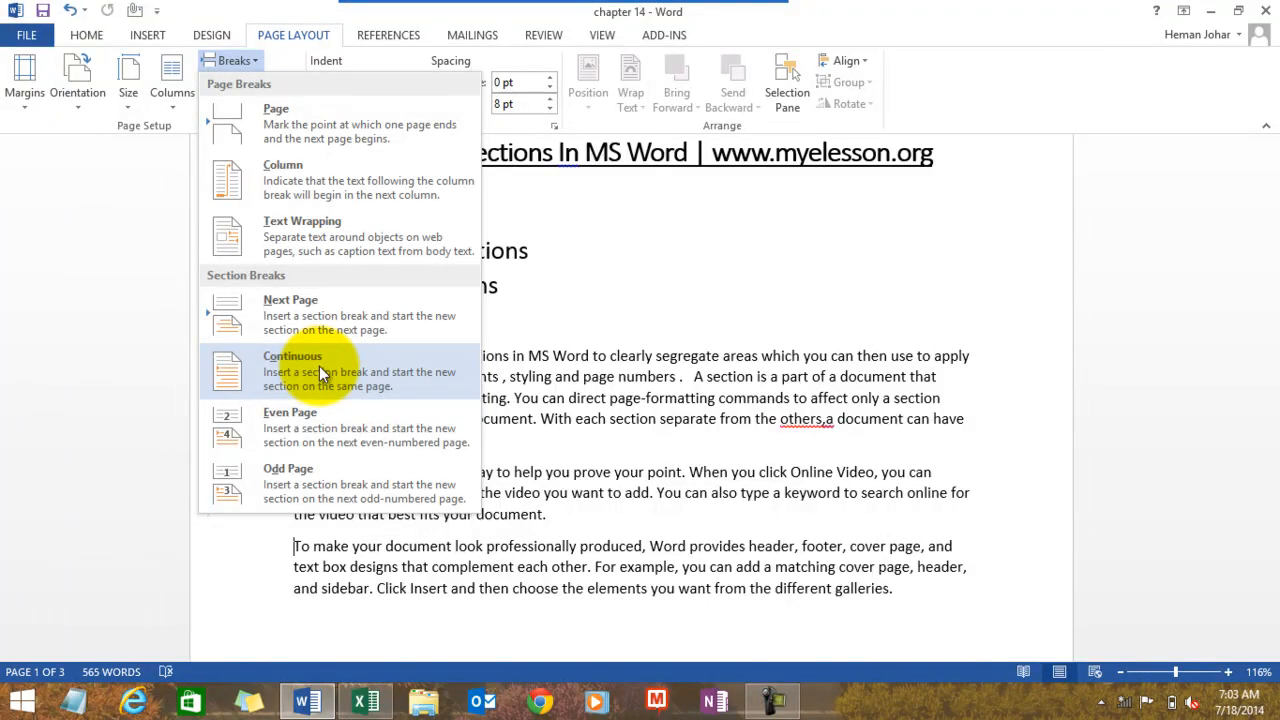
pyautogui.moveTo(318, 430)
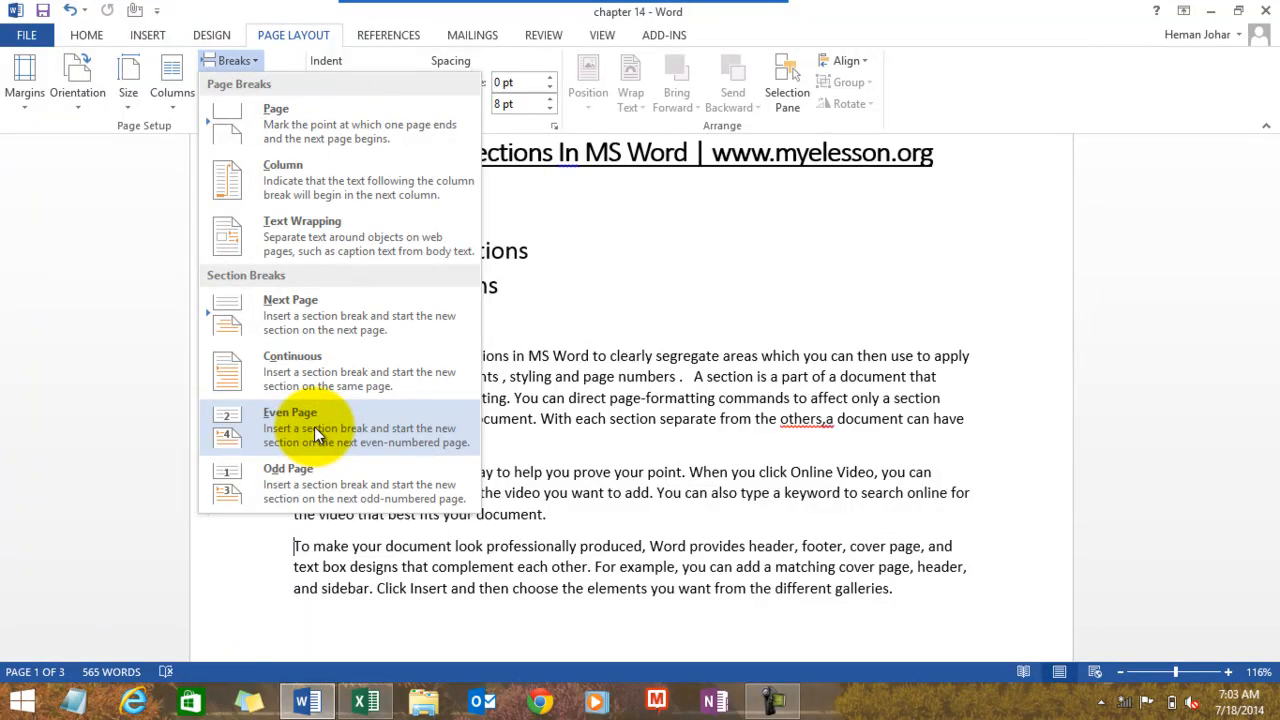
pyautogui.moveTo(315, 483)
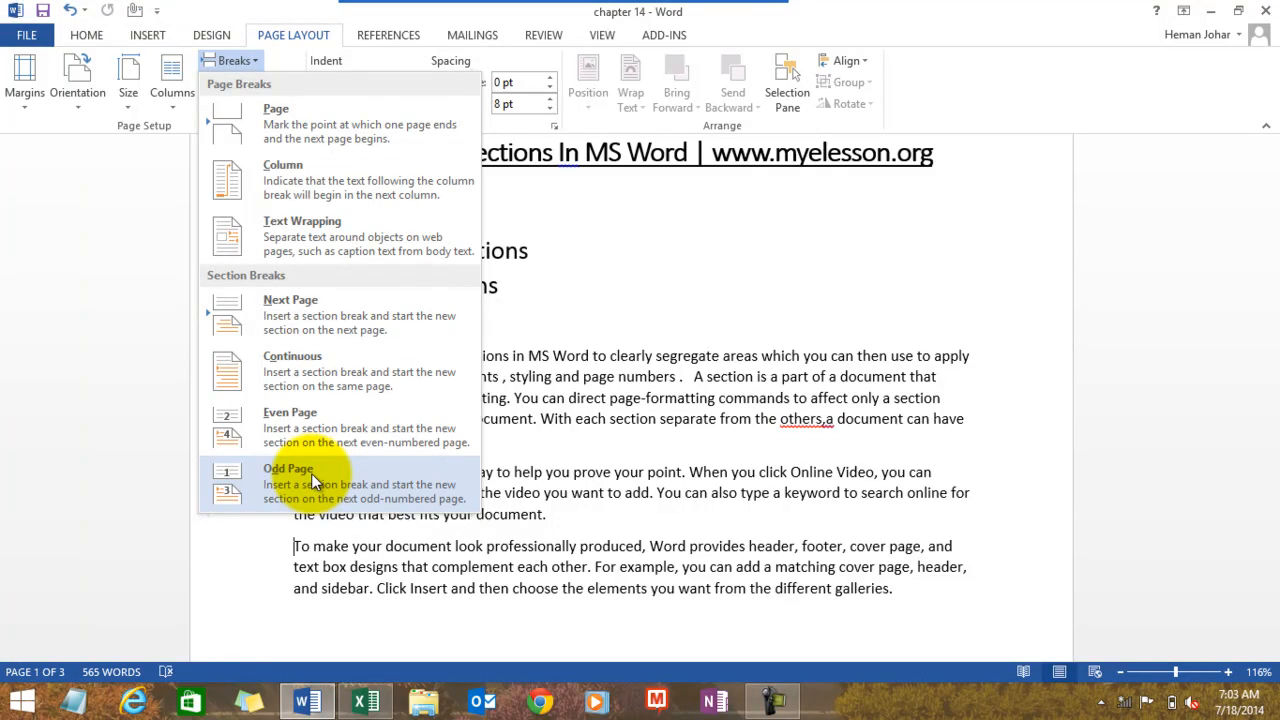
pyautogui.moveTo(330, 315)
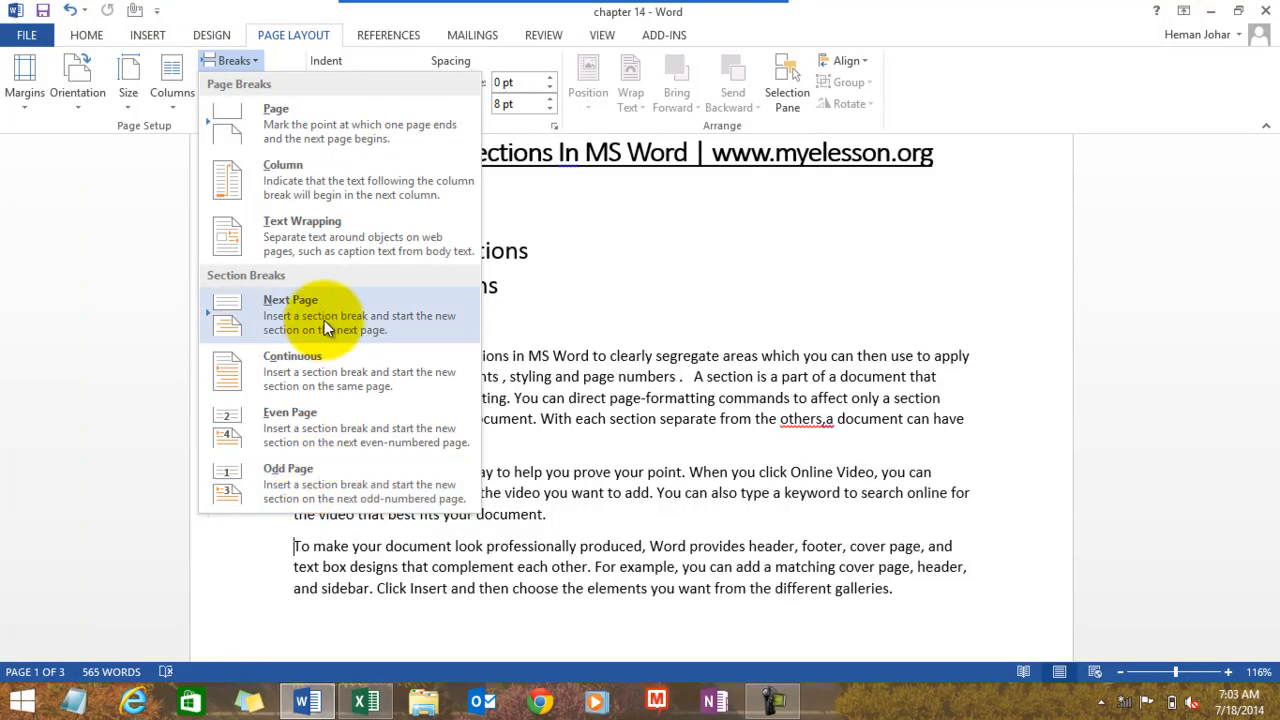
pyautogui.click(290, 314)
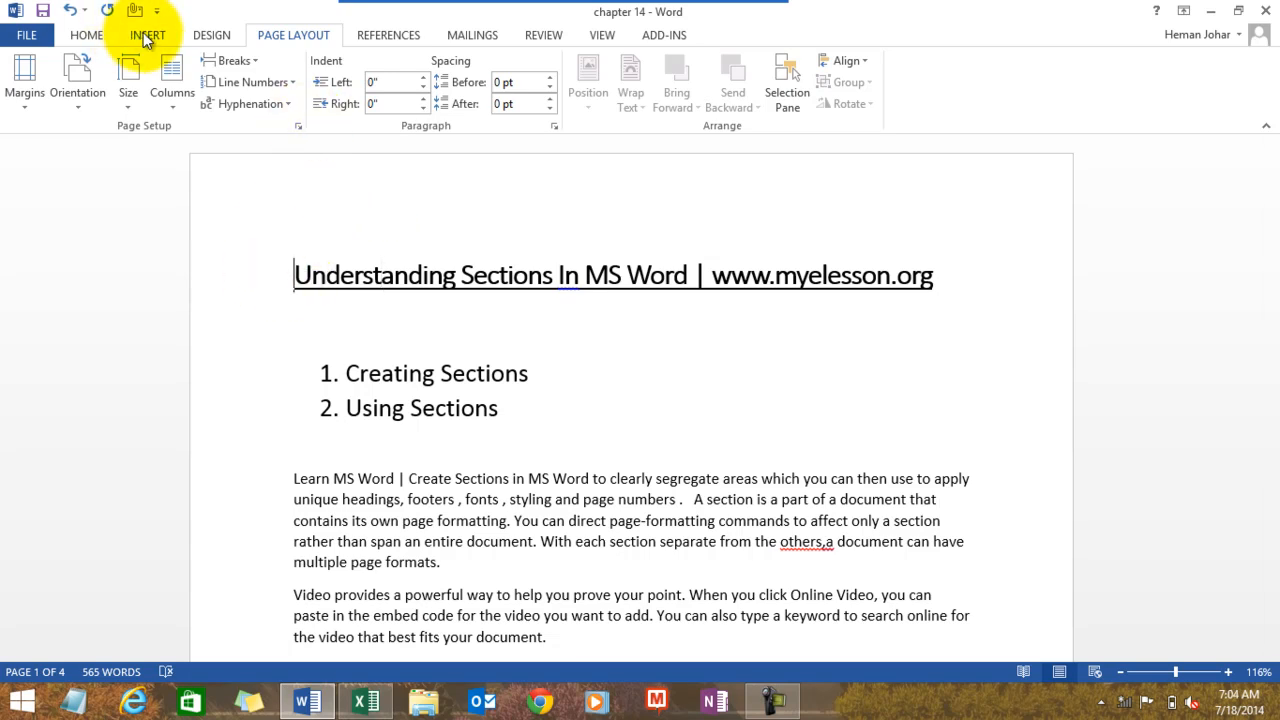
# Bring up the Page Number placement options from the Insert ribbon.
pyautogui.click(147, 34)
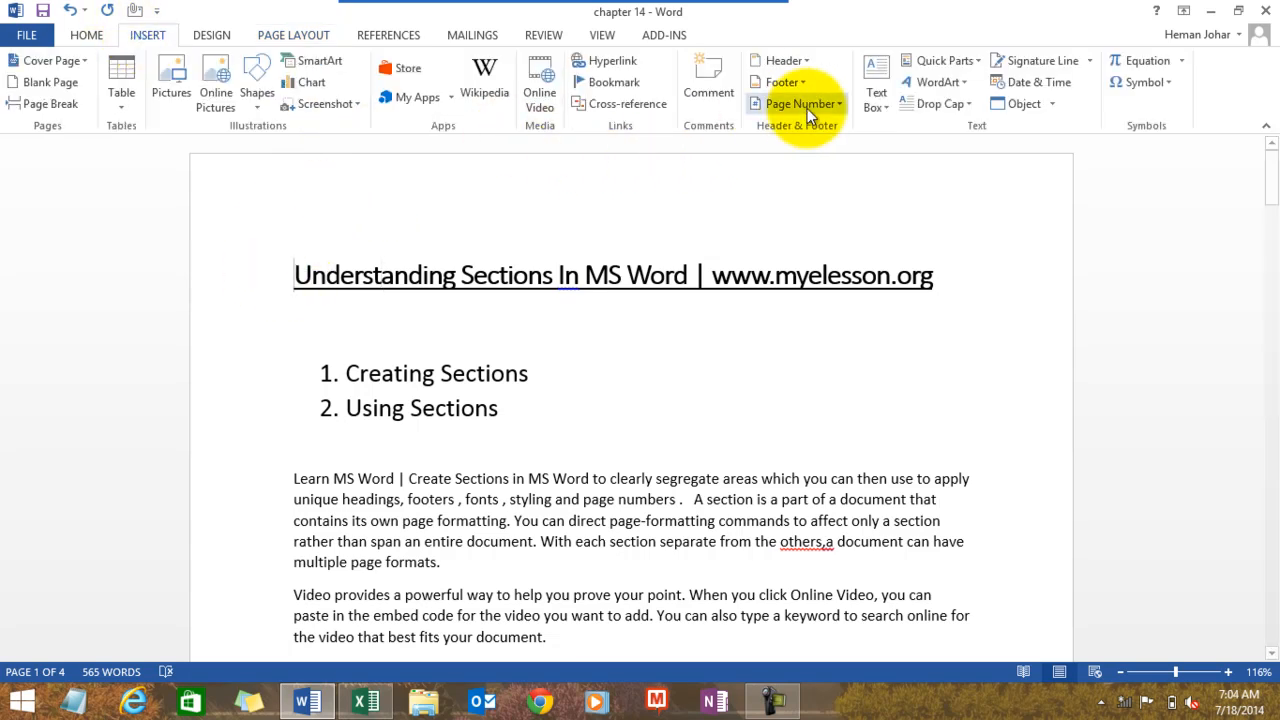
pyautogui.click(800, 103)
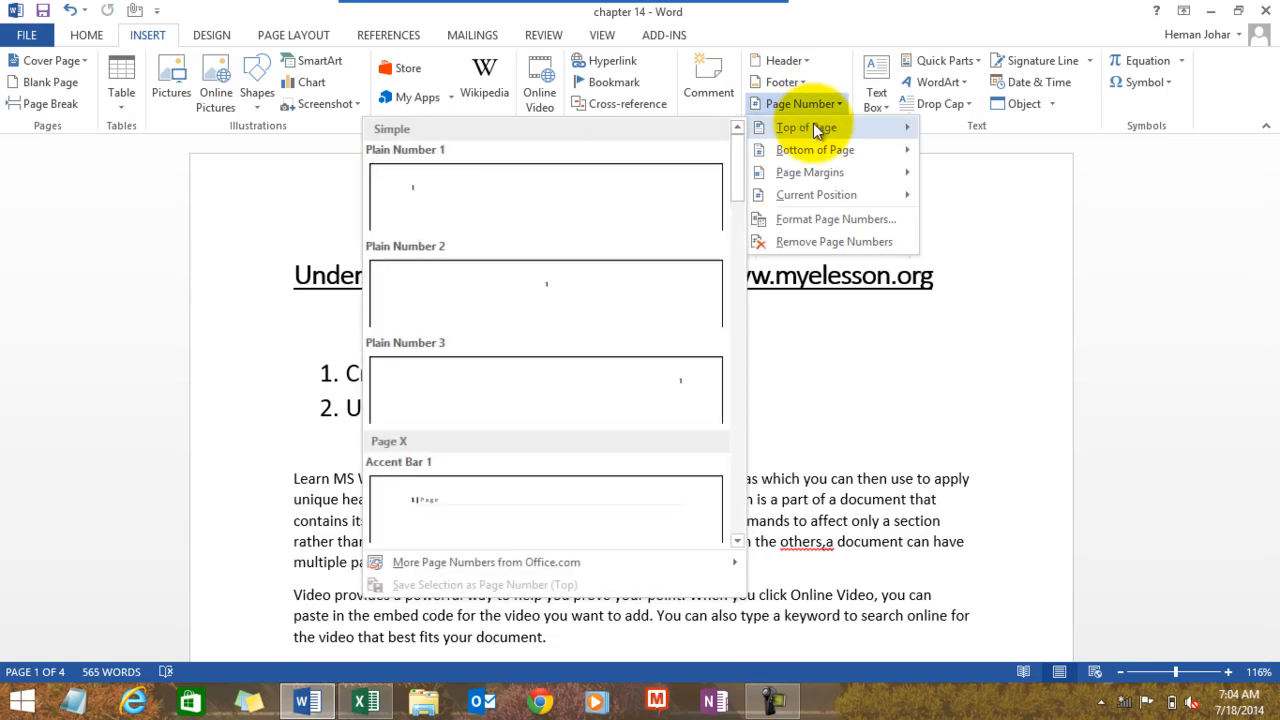
pyautogui.moveTo(470, 505)
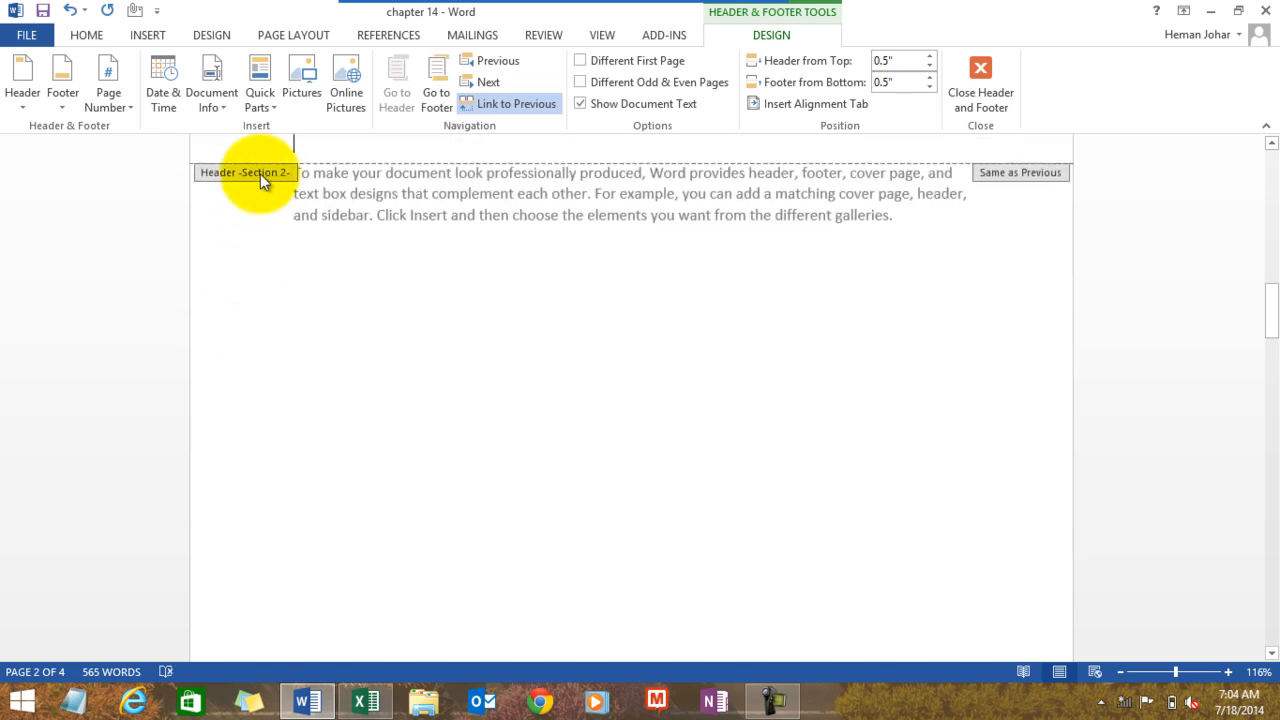
pyautogui.rightClick(262, 180)
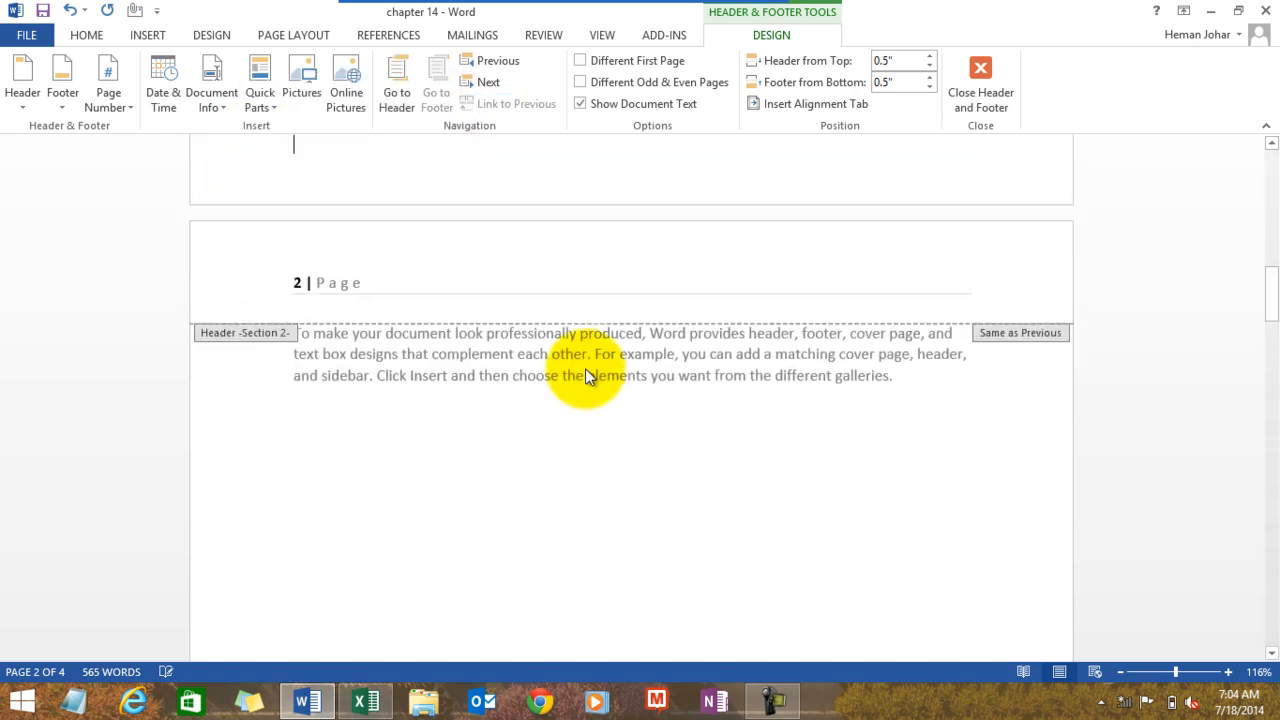
pyautogui.rightClick(305, 290)
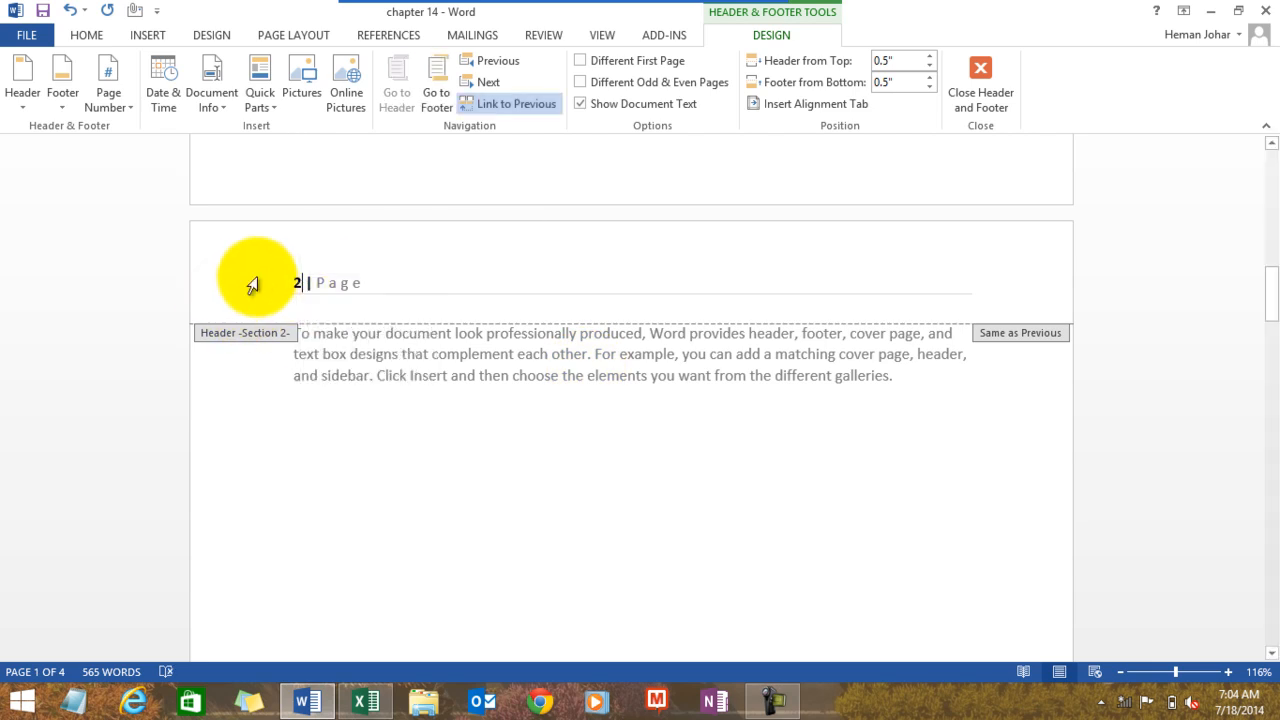
pyautogui.rightClick(253, 283)
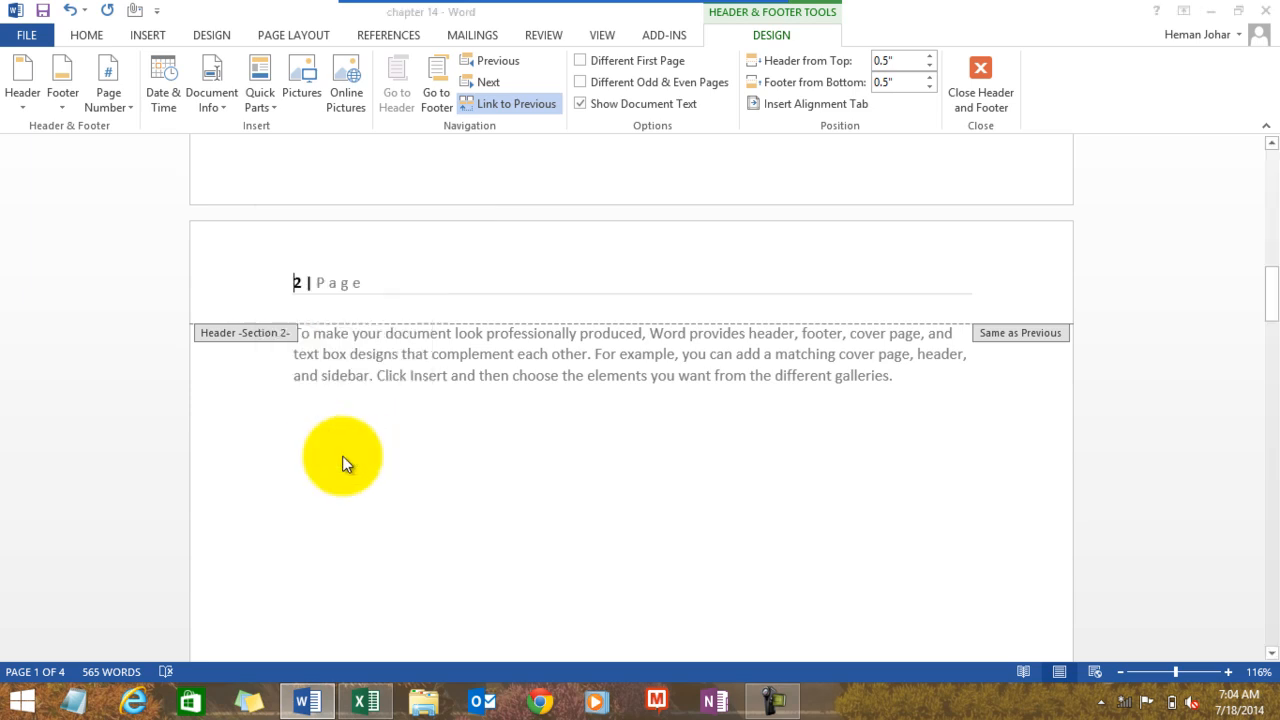
# Format section 2 page numbers as I, II, III, starting at I.
pyautogui.click(108, 85)
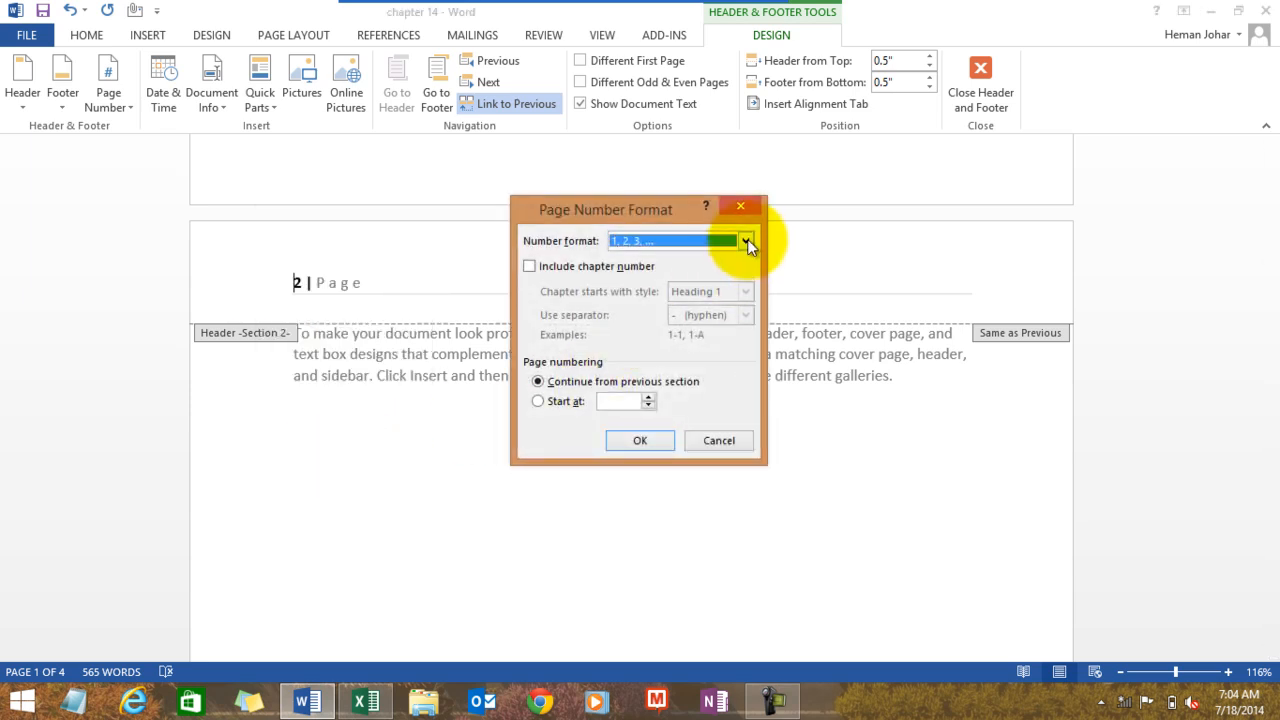
pyautogui.click(746, 240)
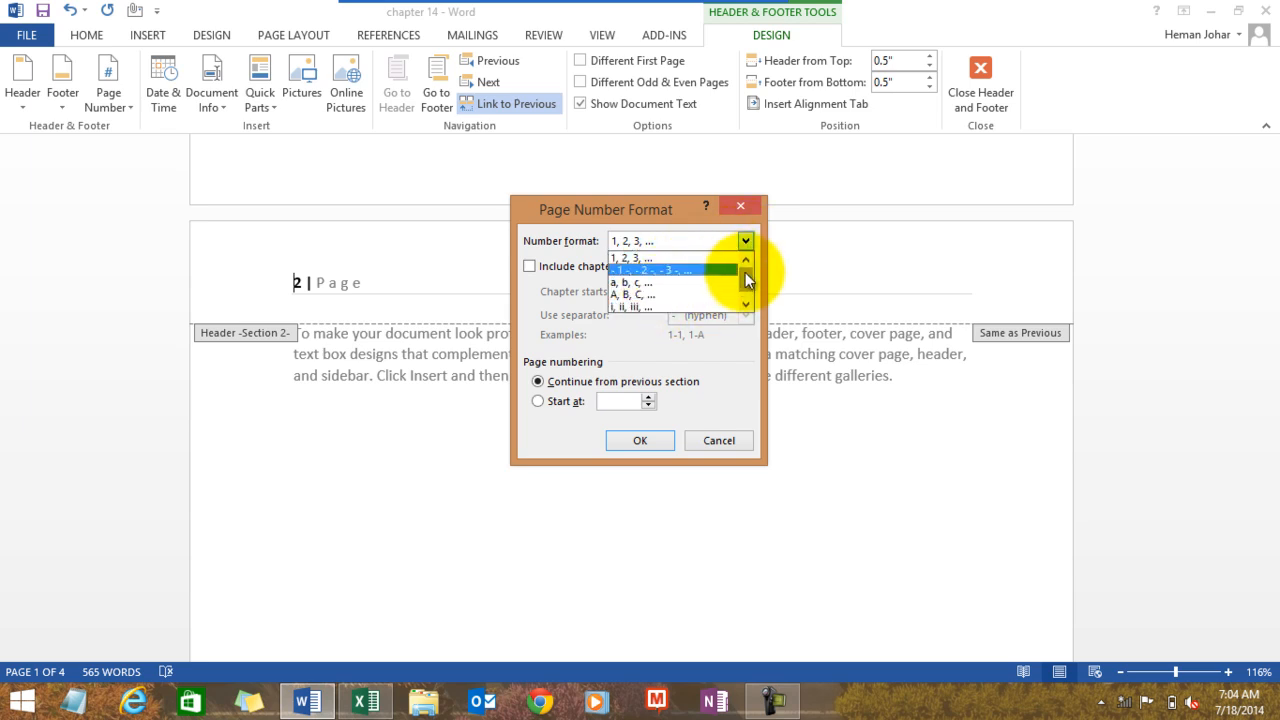
pyautogui.click(632, 306)
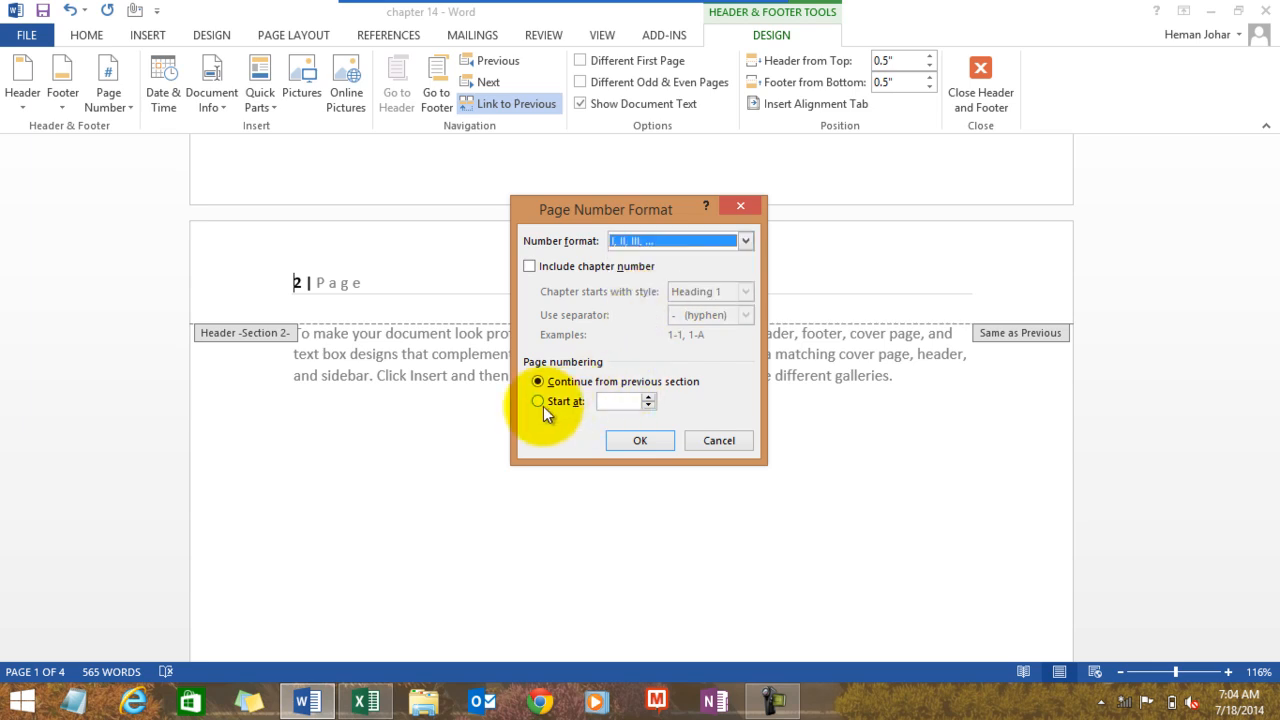
pyautogui.click(538, 401)
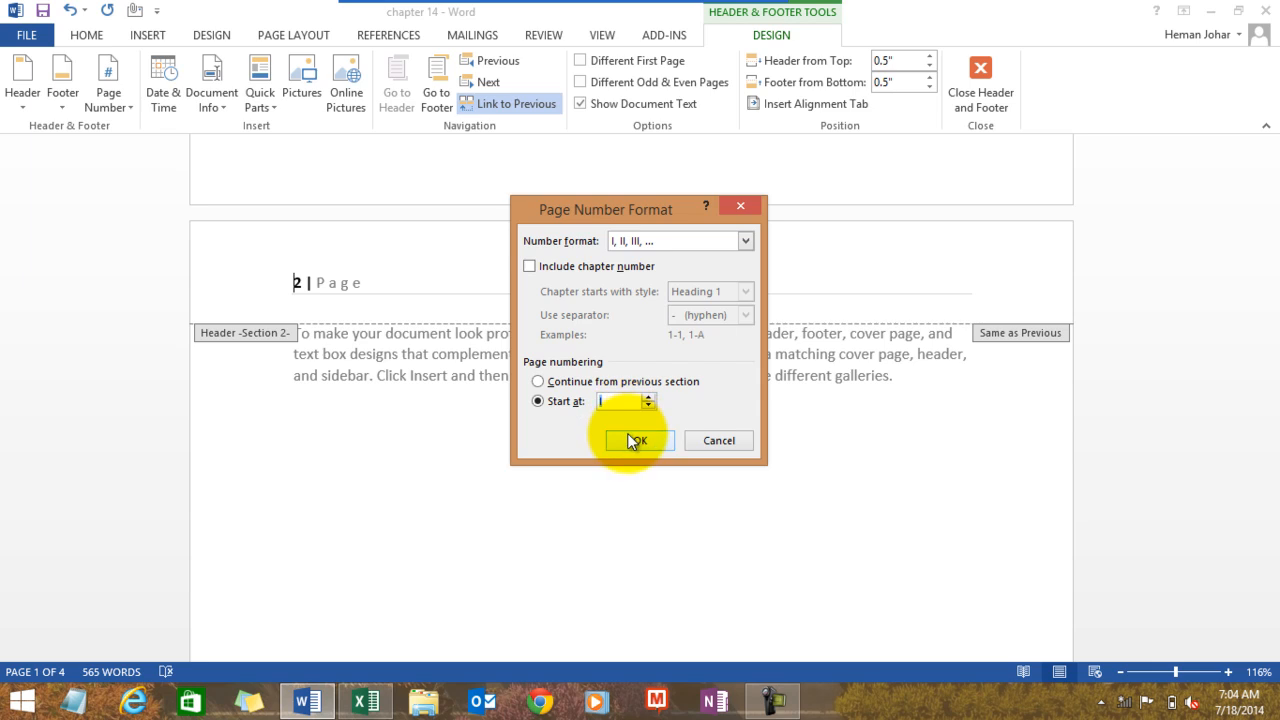
pyautogui.click(636, 440)
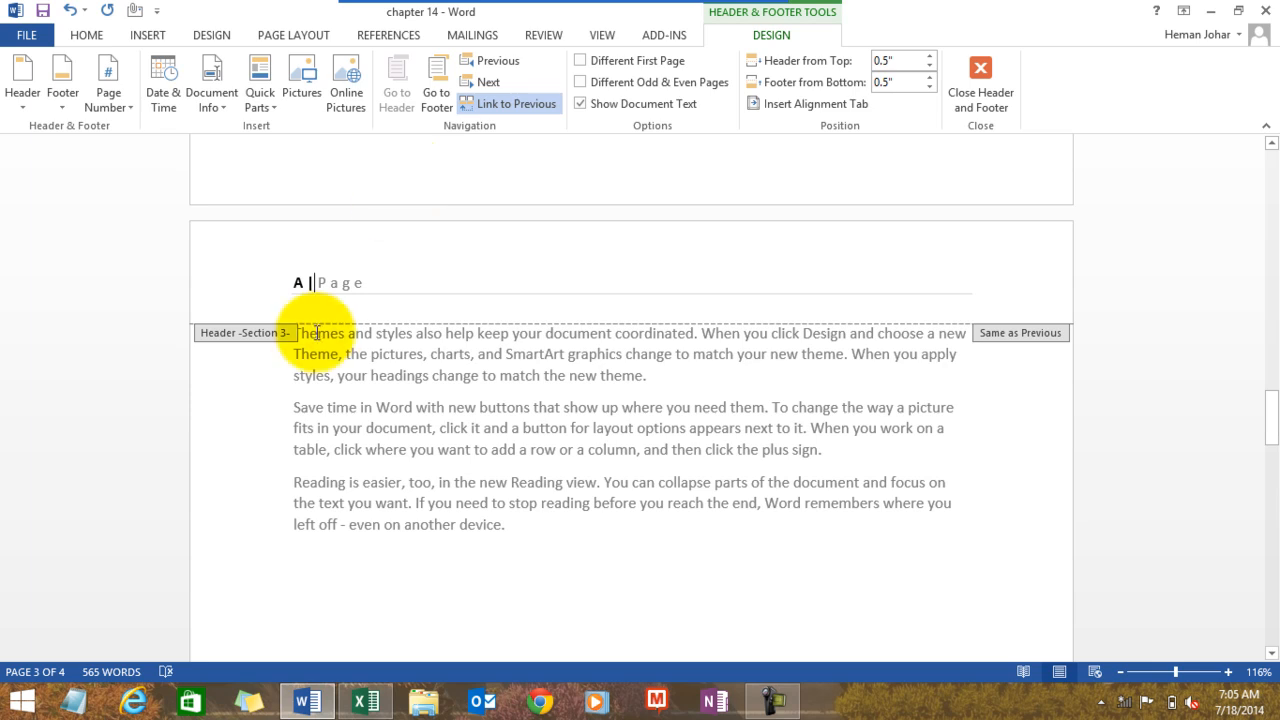
pyautogui.moveTo(403, 205)
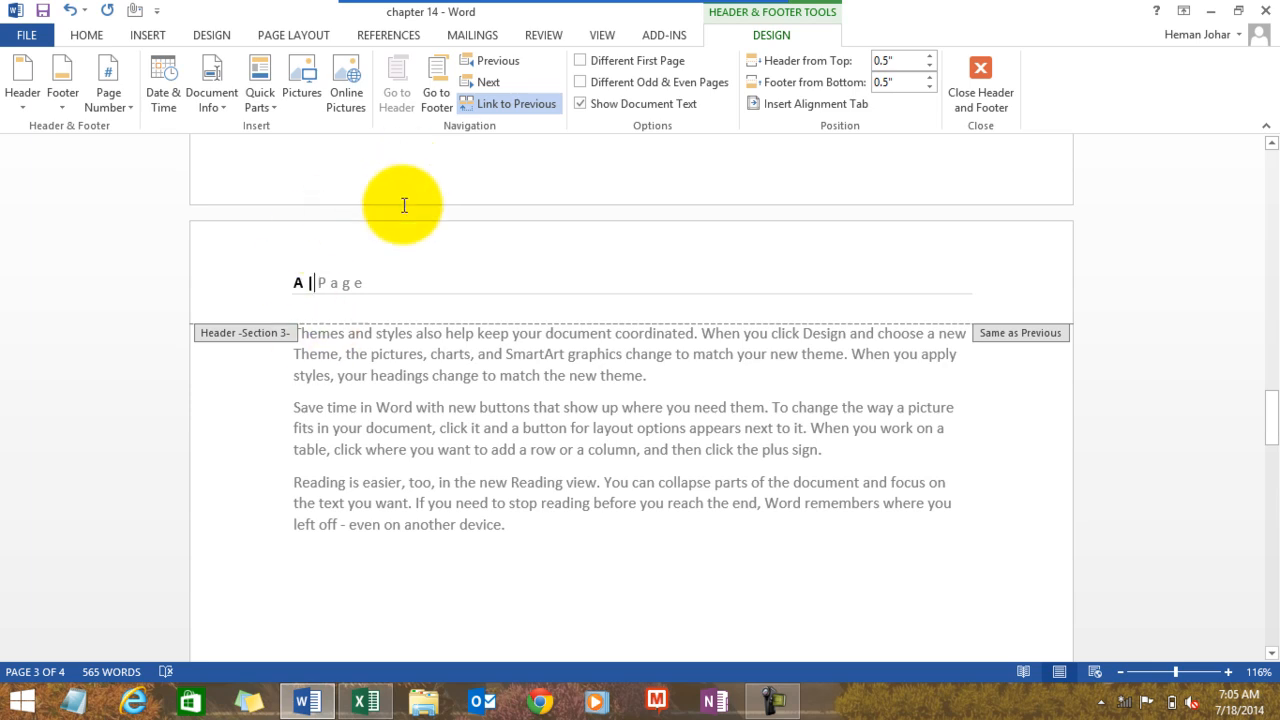
pyautogui.moveTo(280, 335)
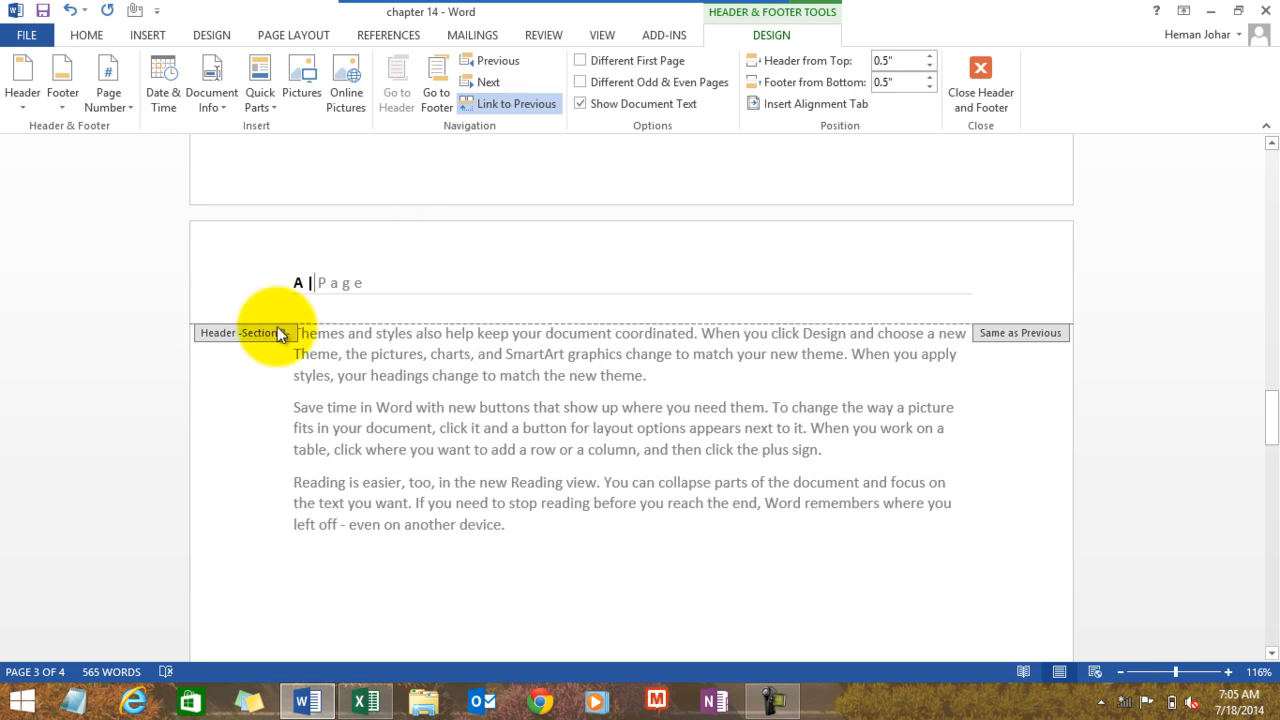